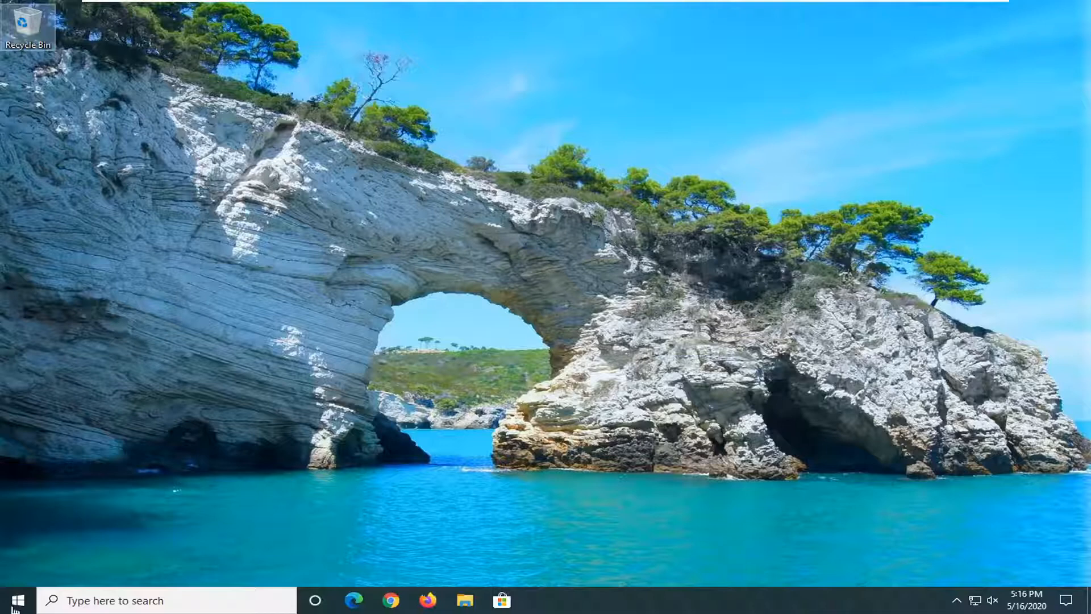
Search the Start menu for 'control panel' and launch the Control Panel app.
left_click(10, 600)
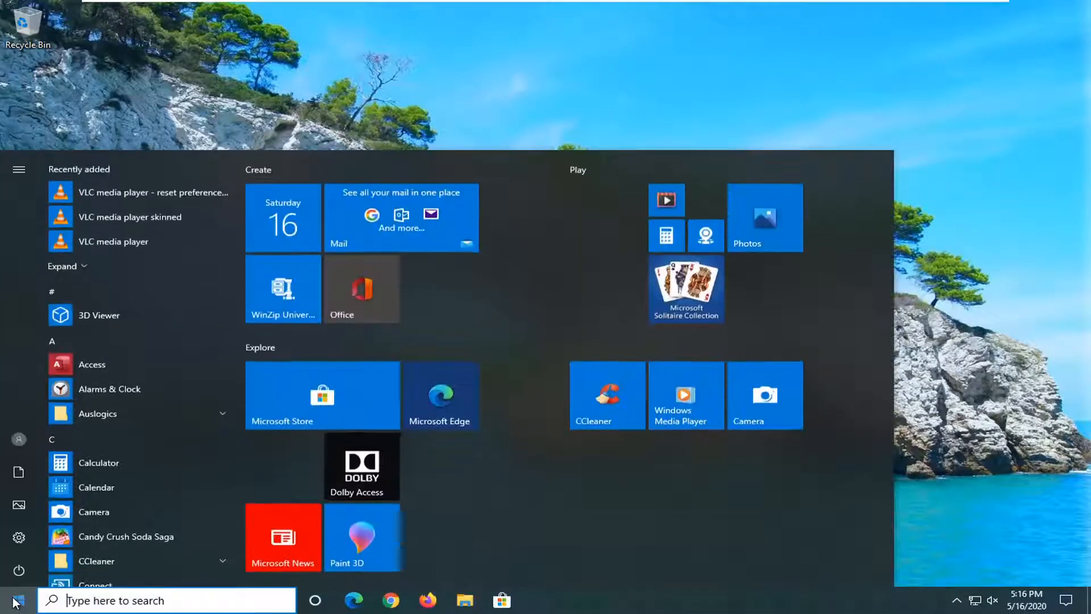
type("control panel")
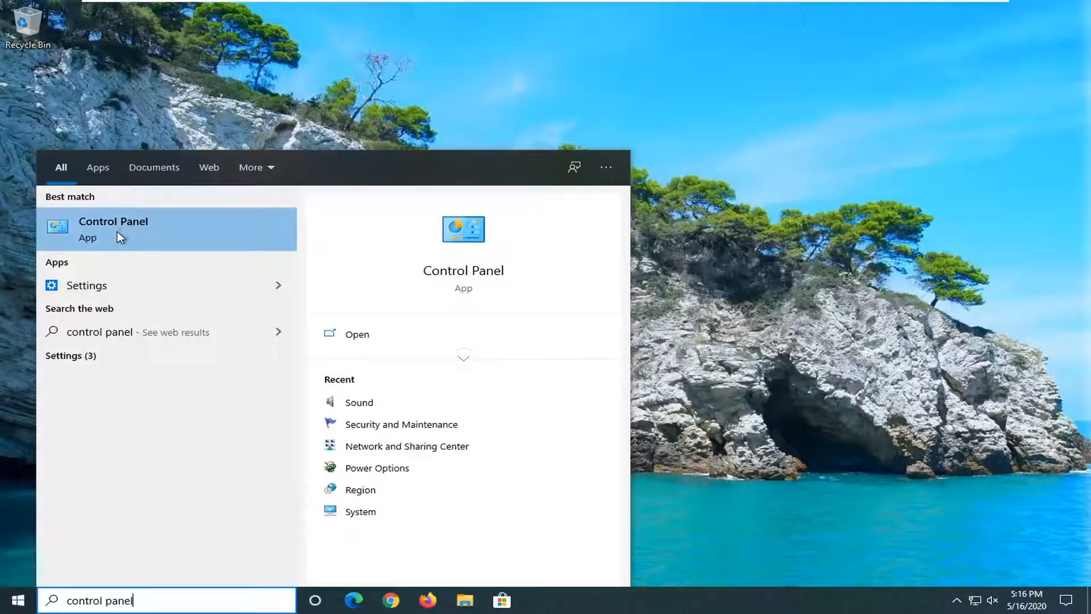
left_click(114, 229)
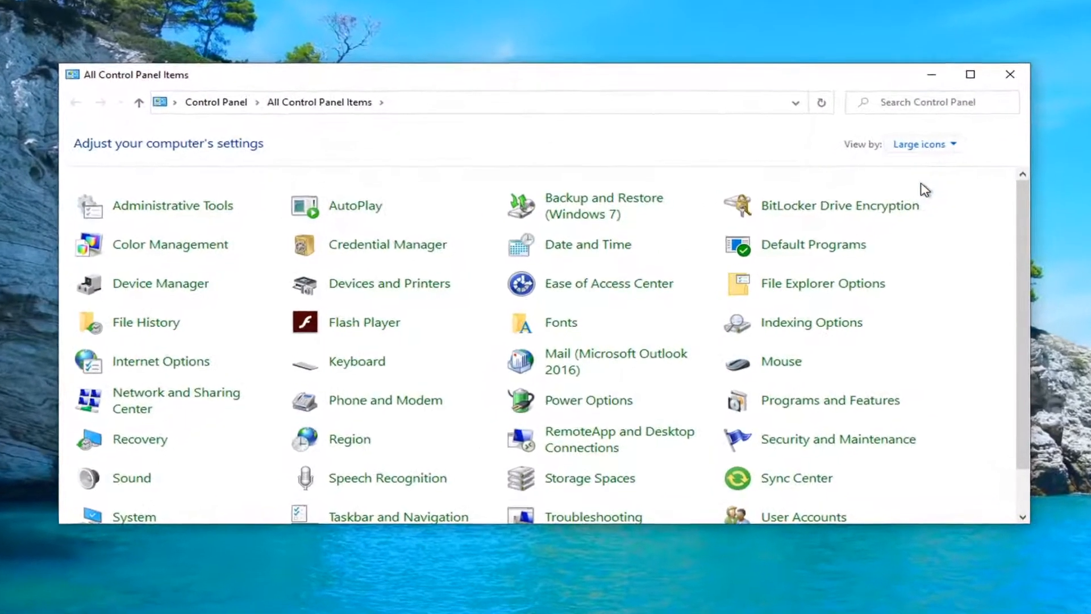
mouse_move(131, 478)
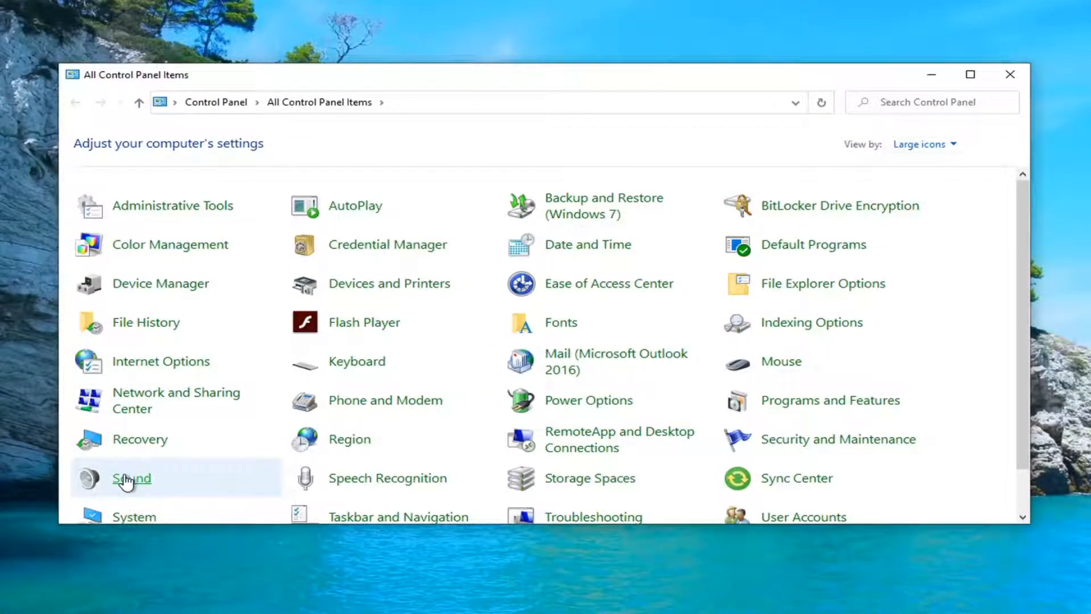
Uncheck 'Allow applications to take exclusive control' in the Speakers' Advanced properties and save.
double_click(130, 478)
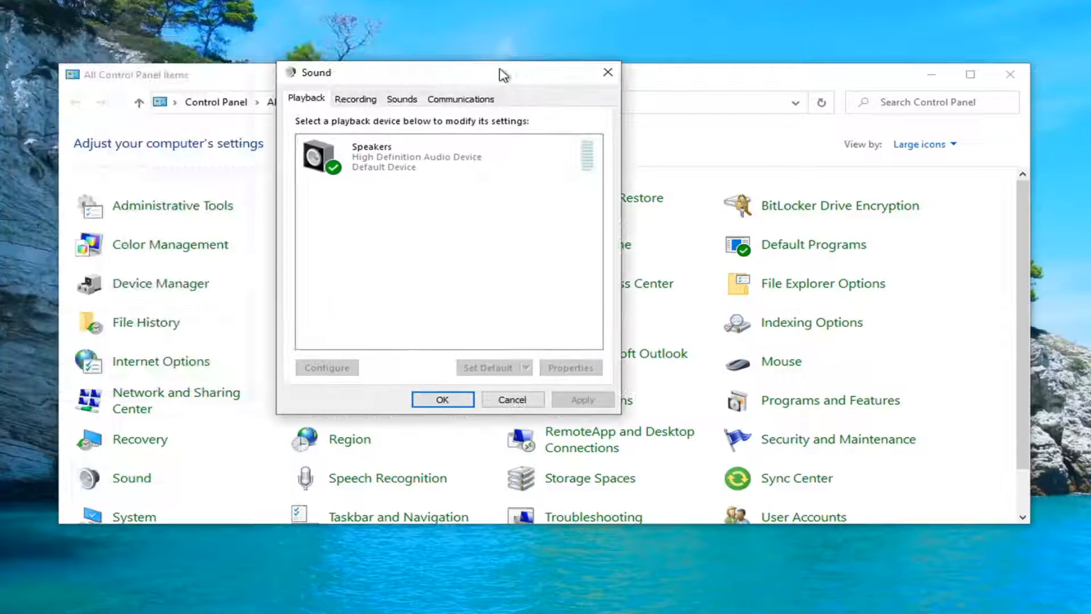
left_click(418, 157)
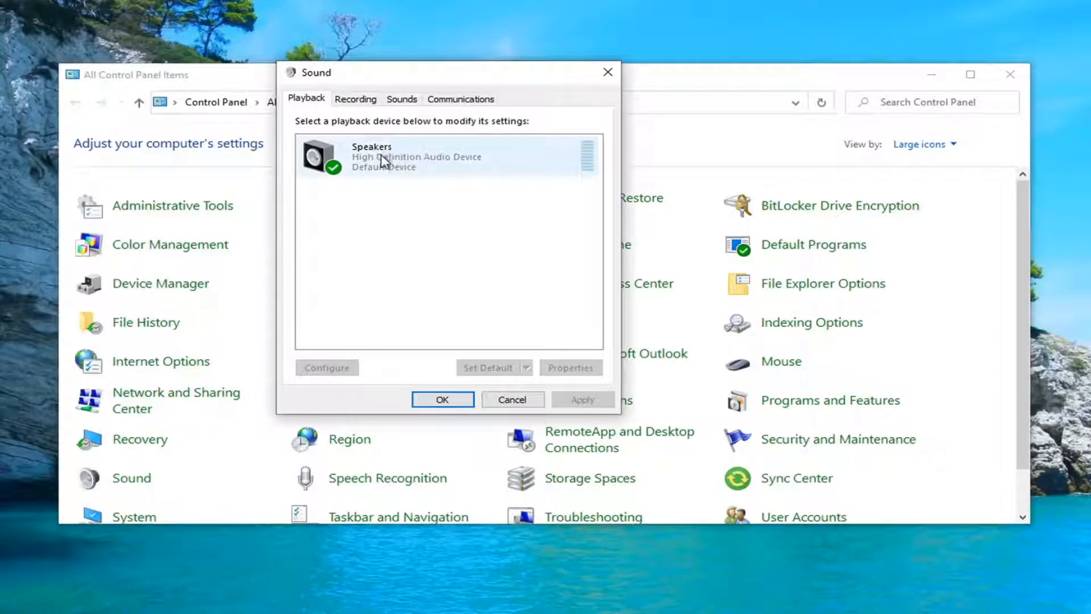
left_click(418, 156)
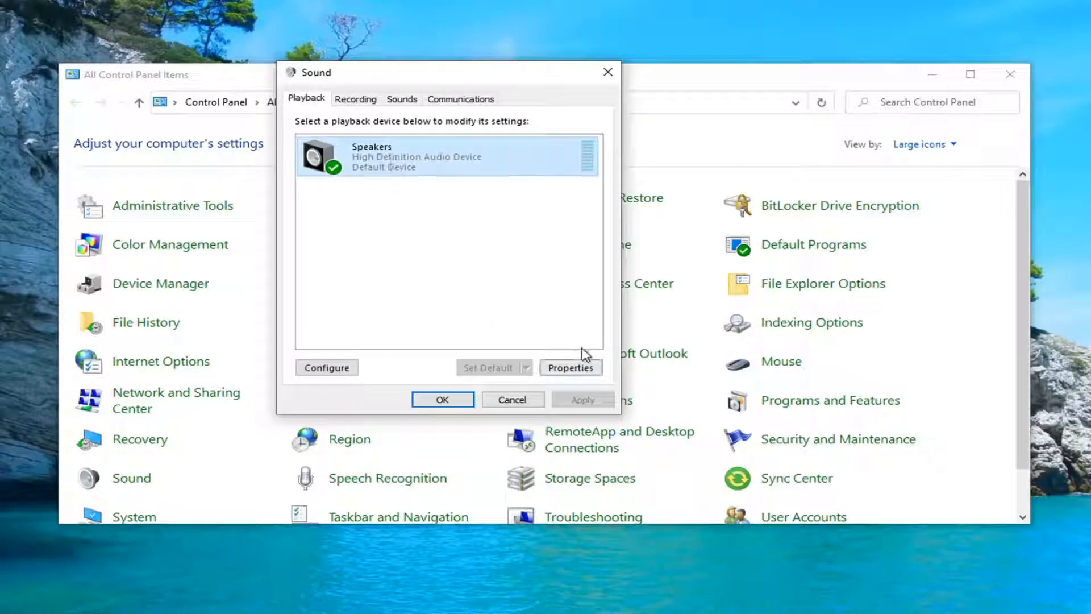
left_click(570, 368)
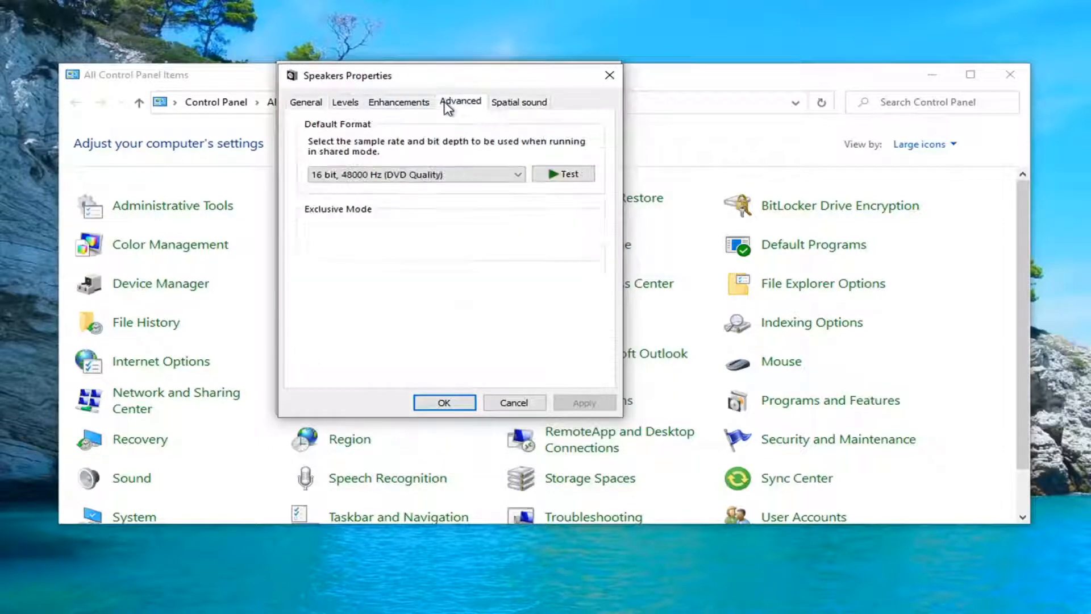
left_click(460, 102)
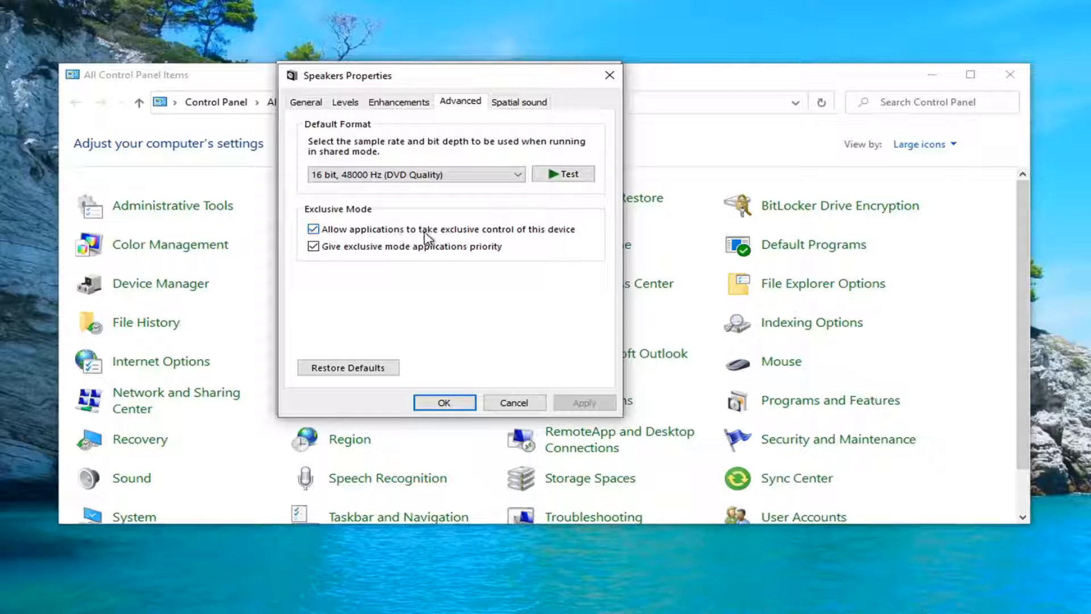
left_click(314, 229)
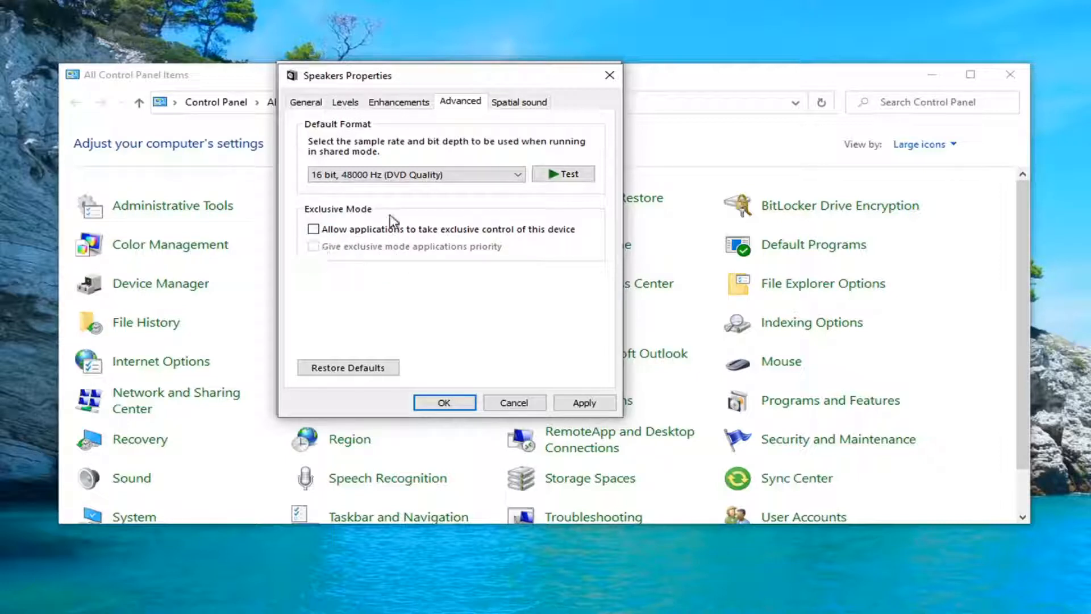
mouse_move(372, 221)
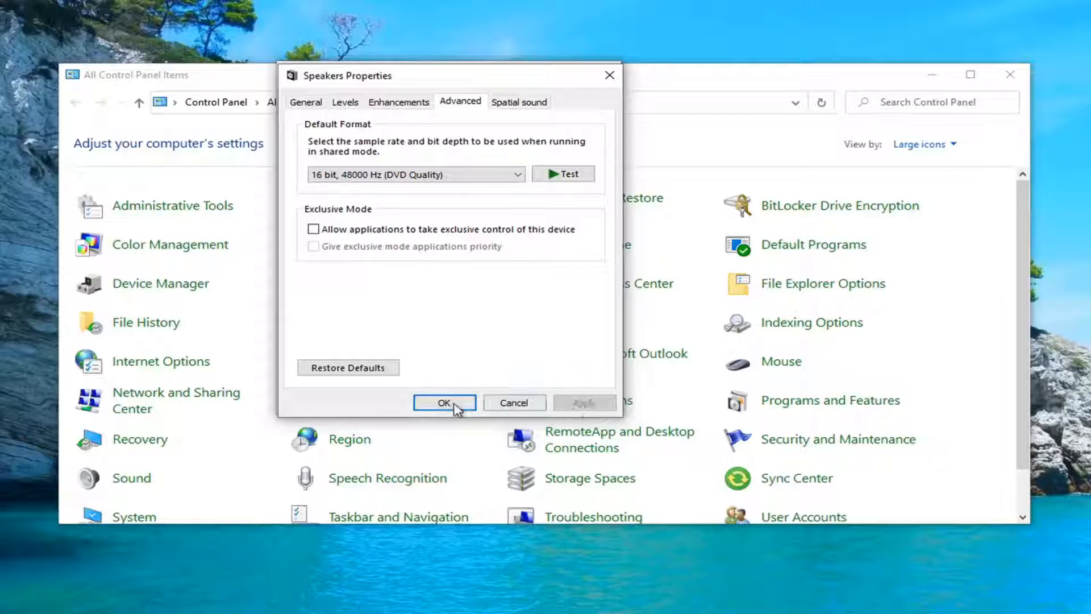
left_click(444, 403)
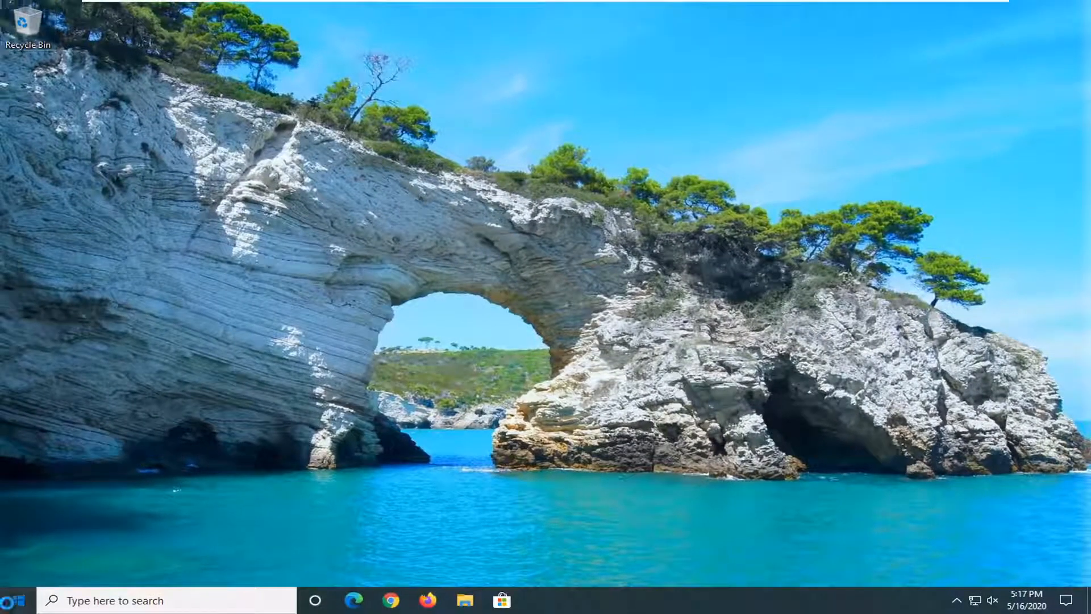
Open Device Manager via search and bring up the Speakers device's context menu.
type("device manager")
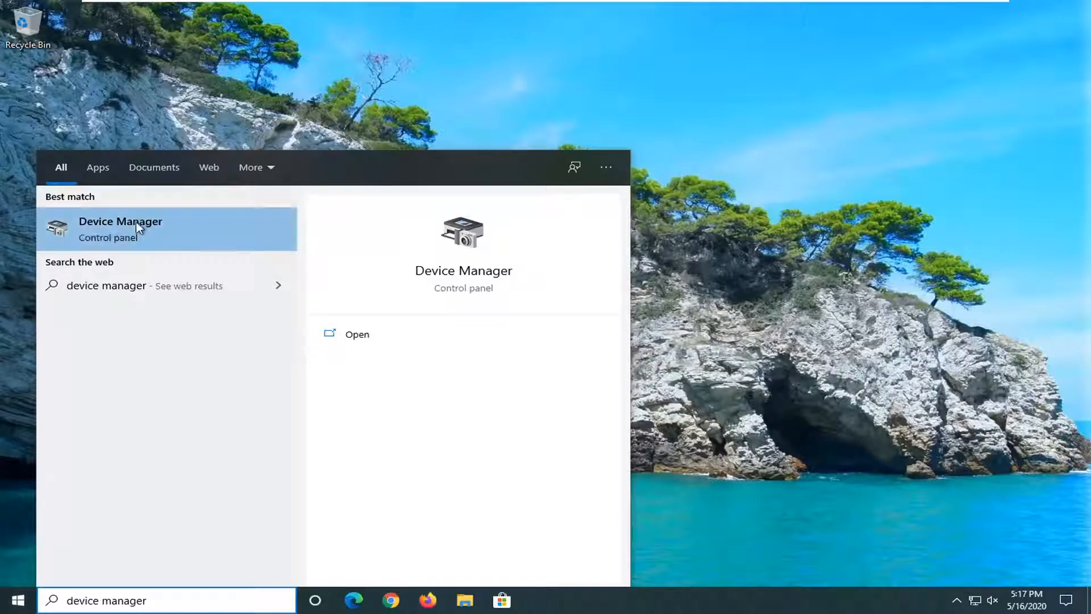
left_click(120, 229)
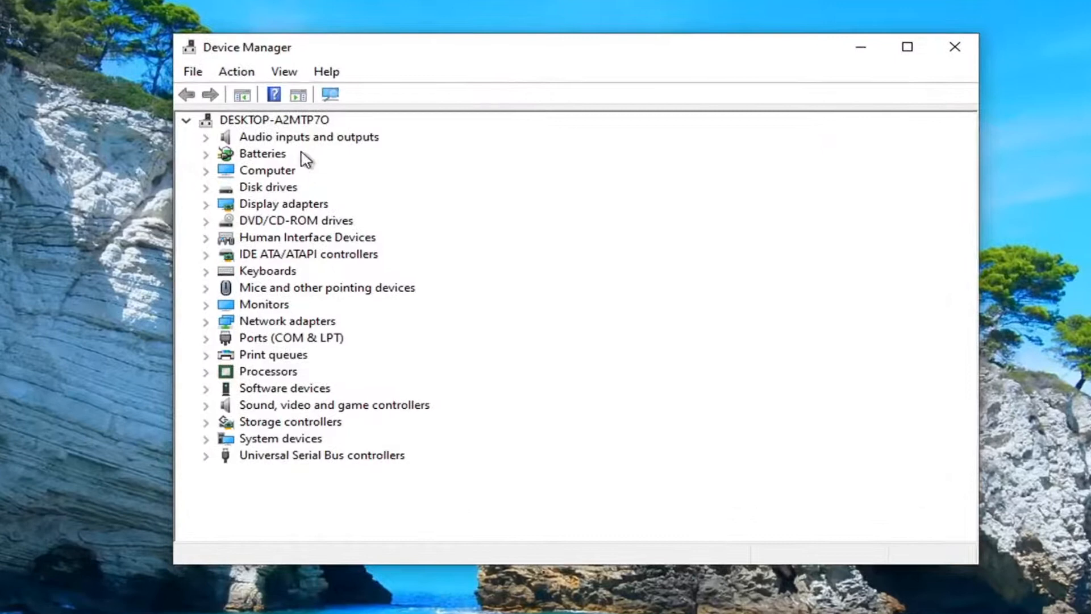
mouse_move(304, 144)
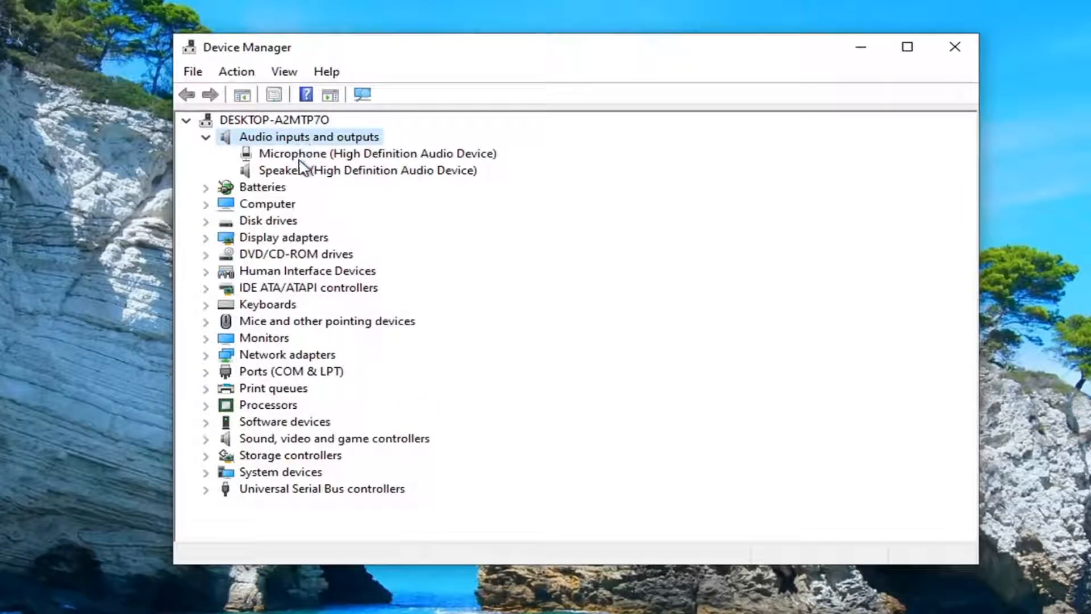
left_click(366, 170)
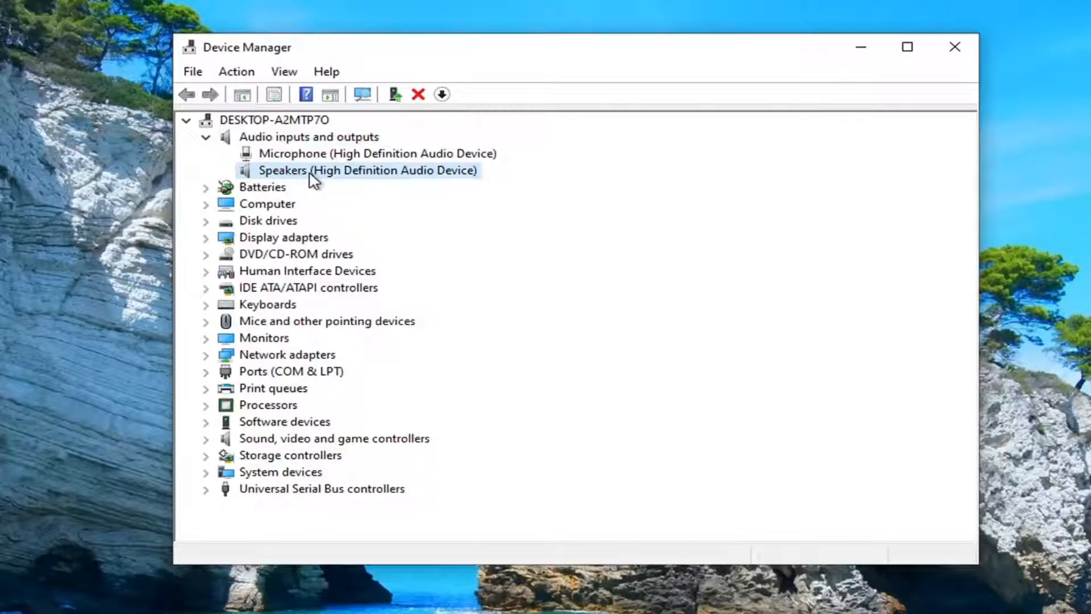
right_click(367, 170)
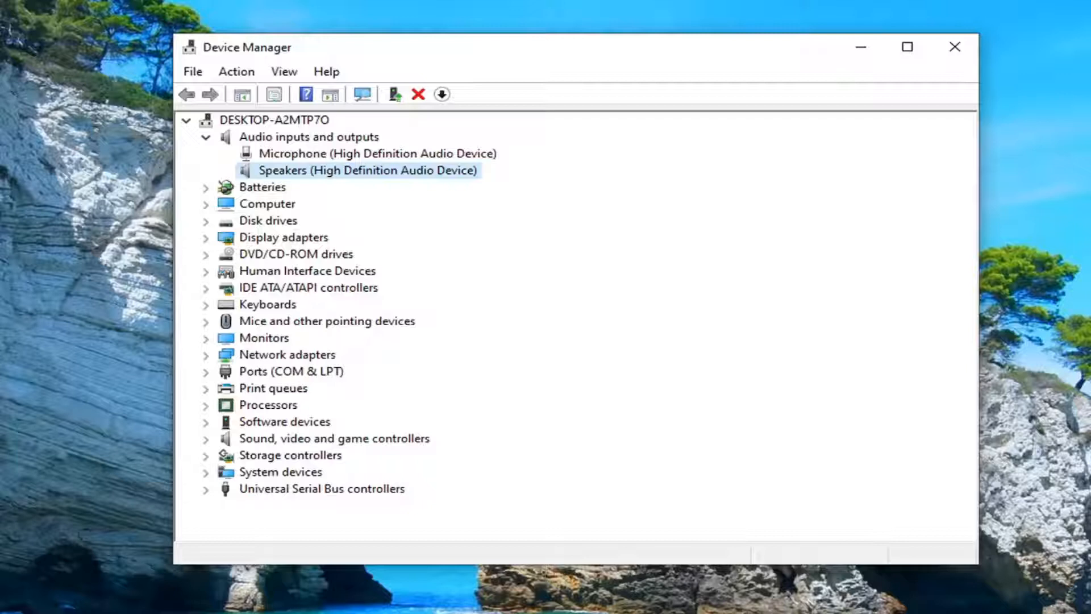
mouse_move(83, 78)
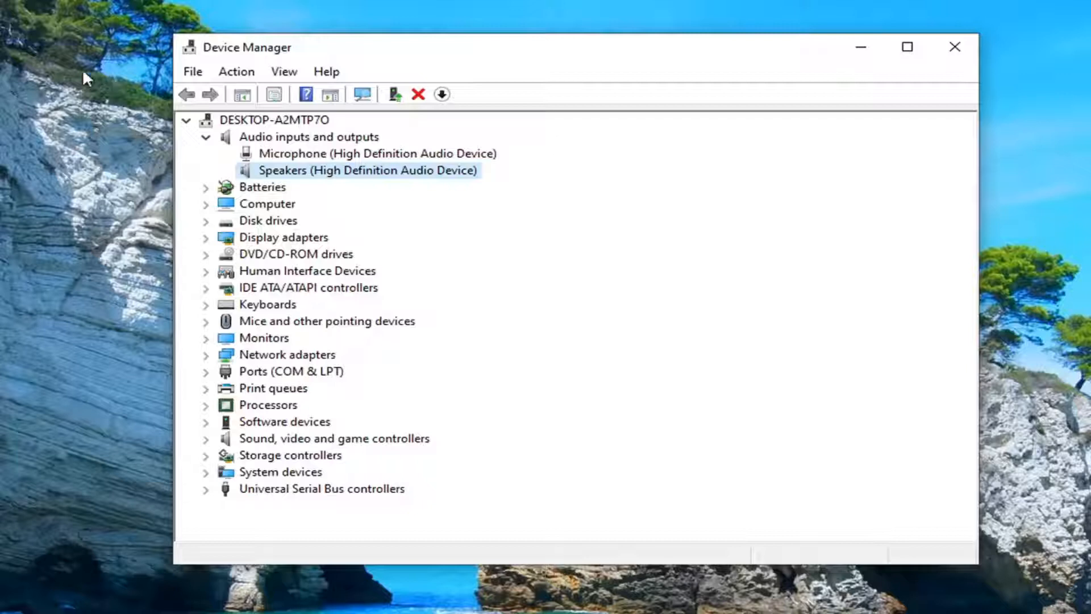
right_click(368, 170)
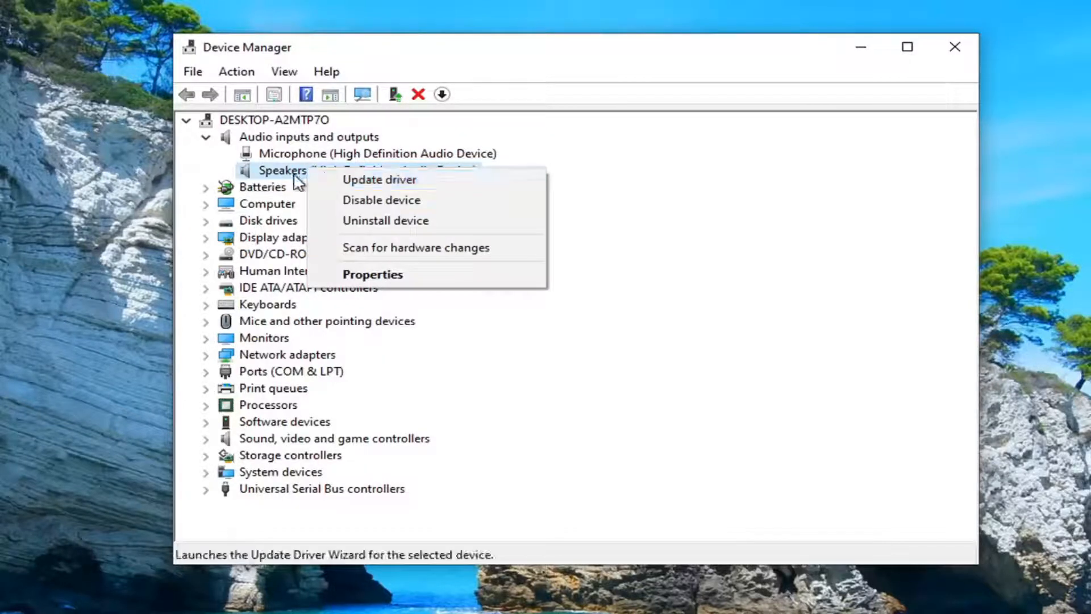
mouse_move(381, 199)
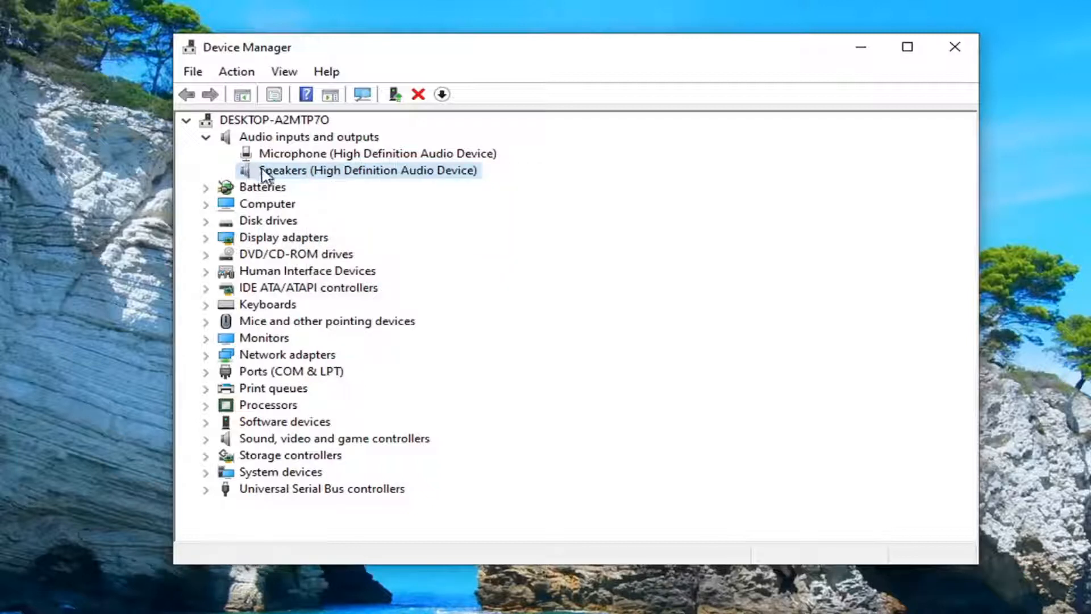
Update the Speakers driver by picking Audio Endpoint from the computer's driver list.
right_click(367, 170)
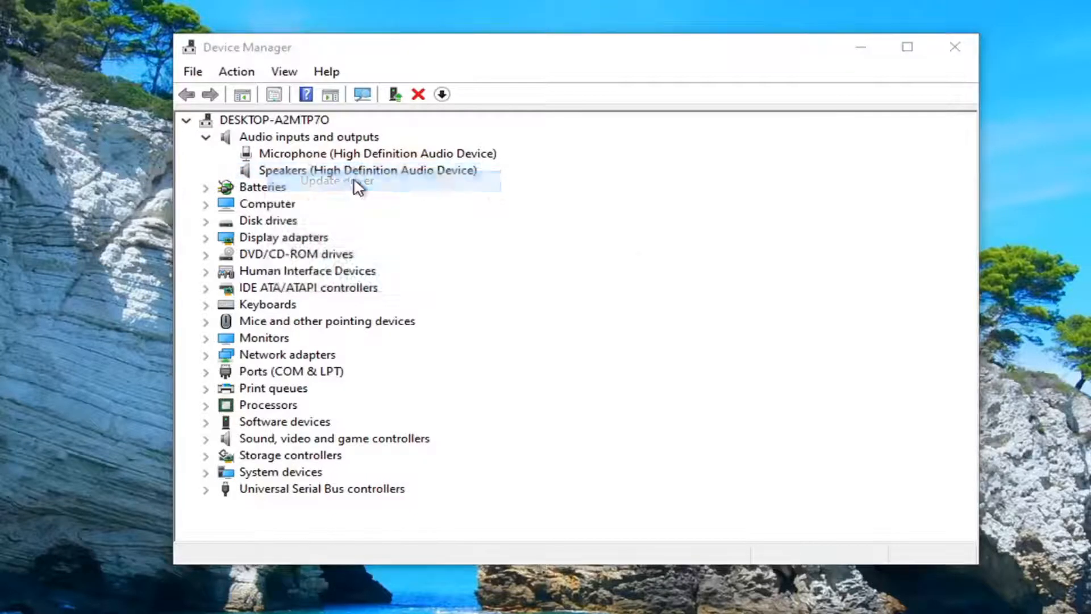
left_click(336, 181)
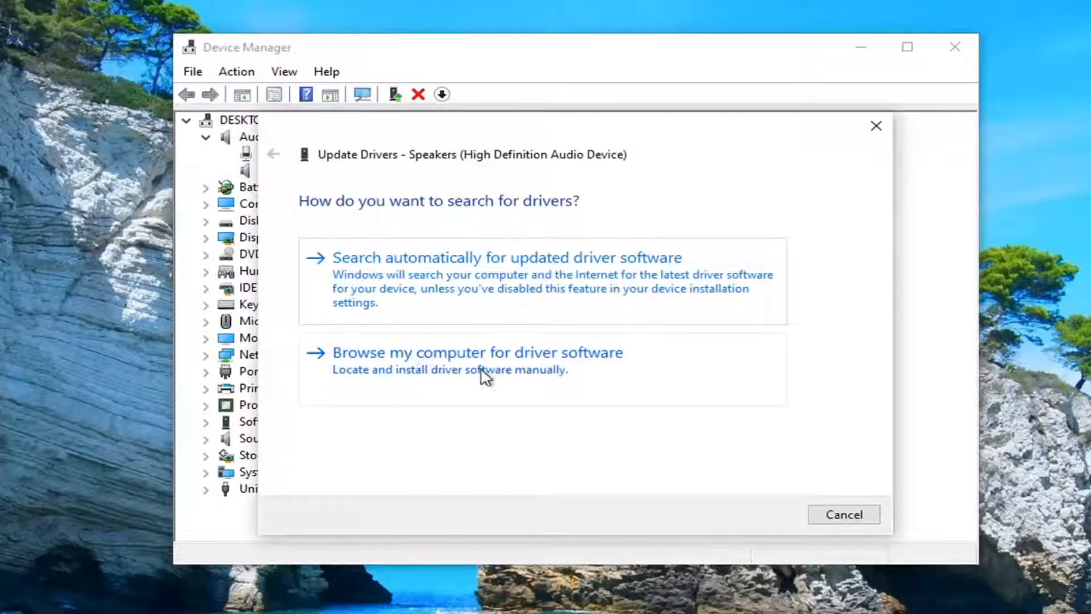
left_click(477, 351)
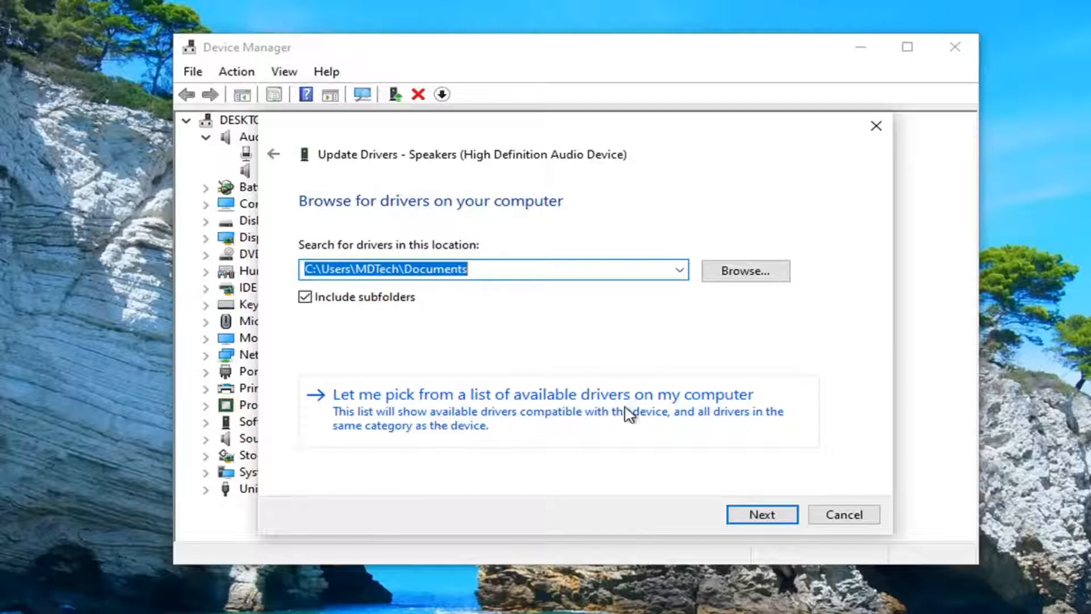
left_click(545, 394)
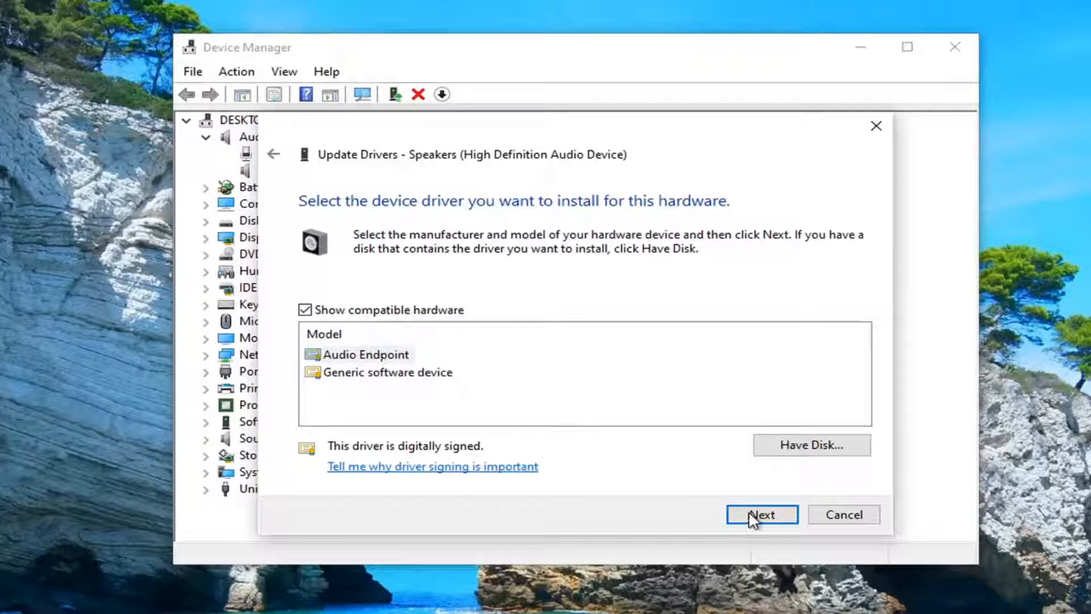
left_click(761, 514)
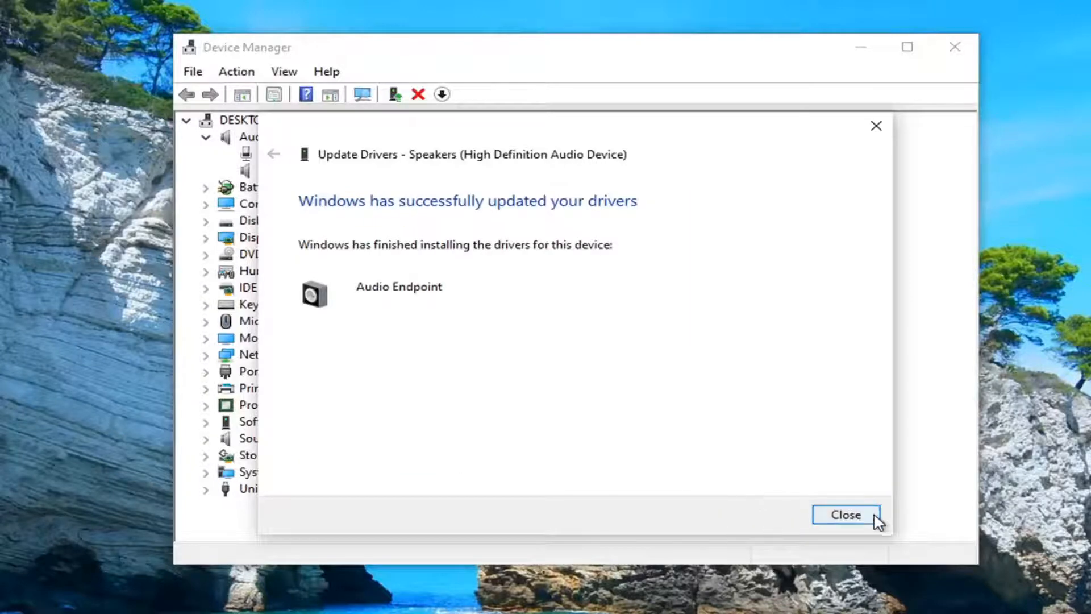
left_click(845, 515)
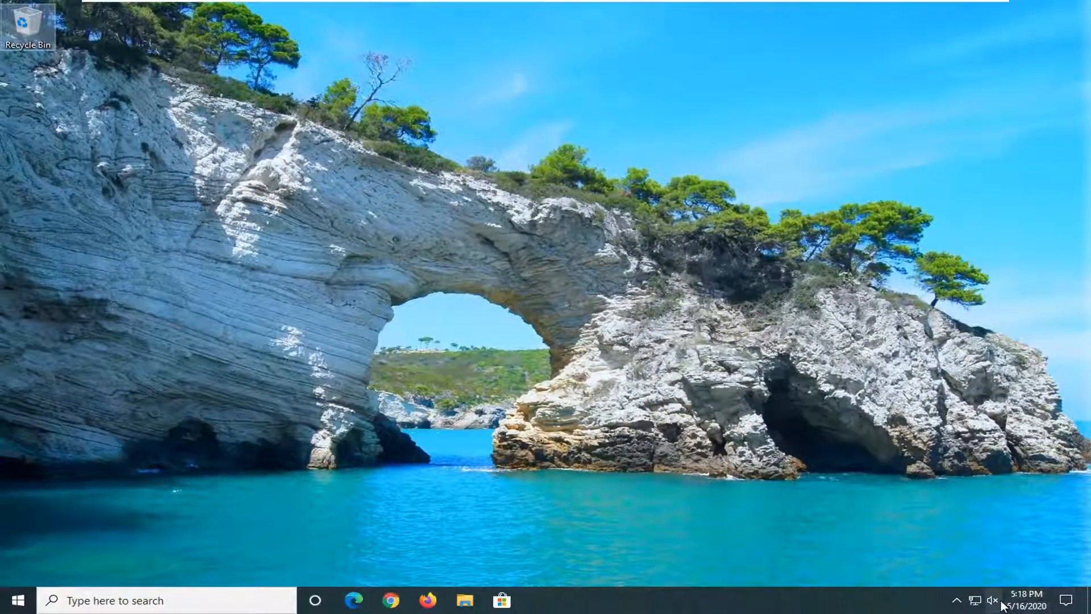
Drag the taskbar speaker volume slider down to mute the speakers.
left_click(993, 600)
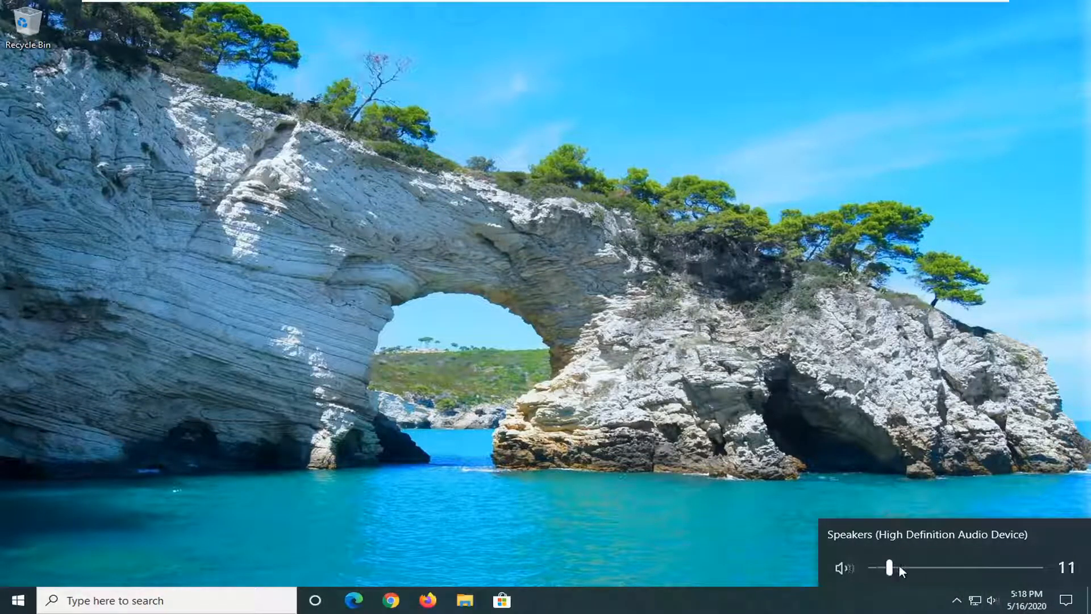
left_click_drag(891, 569, 874, 568)
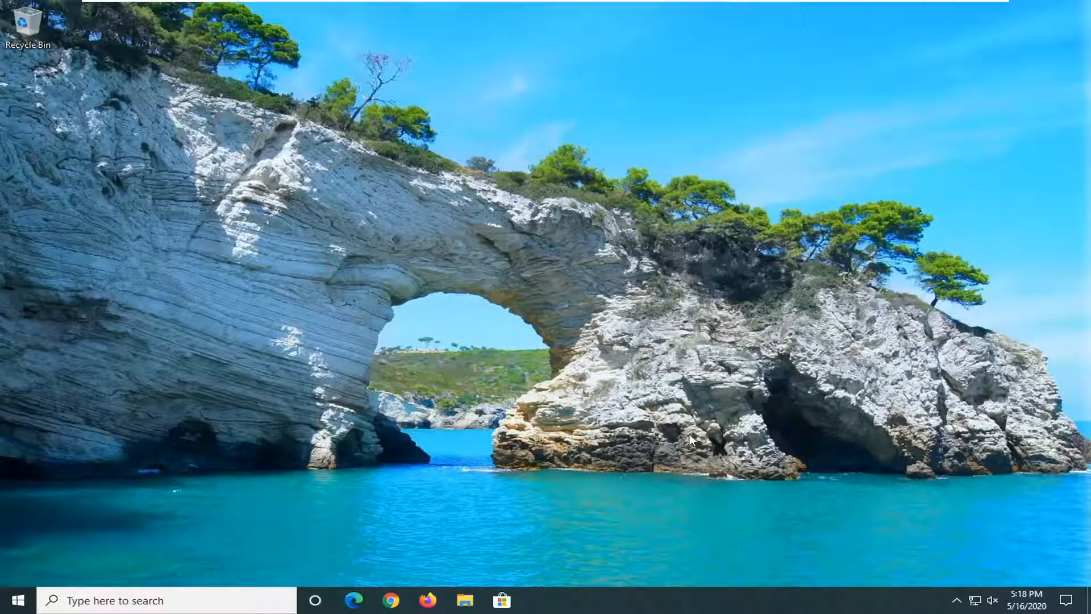
mouse_move(701, 433)
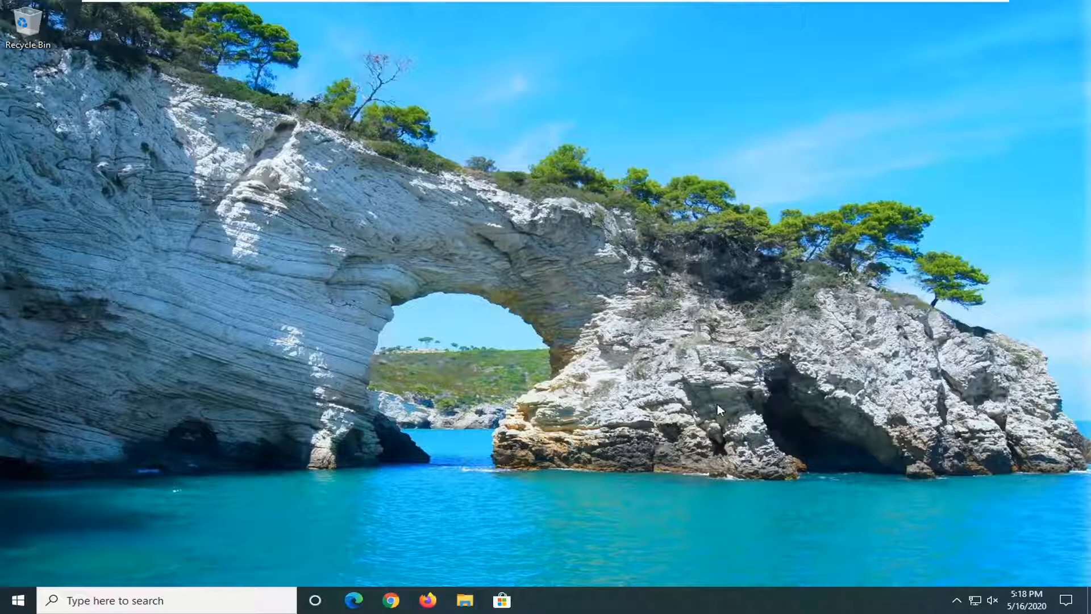
mouse_move(728, 399)
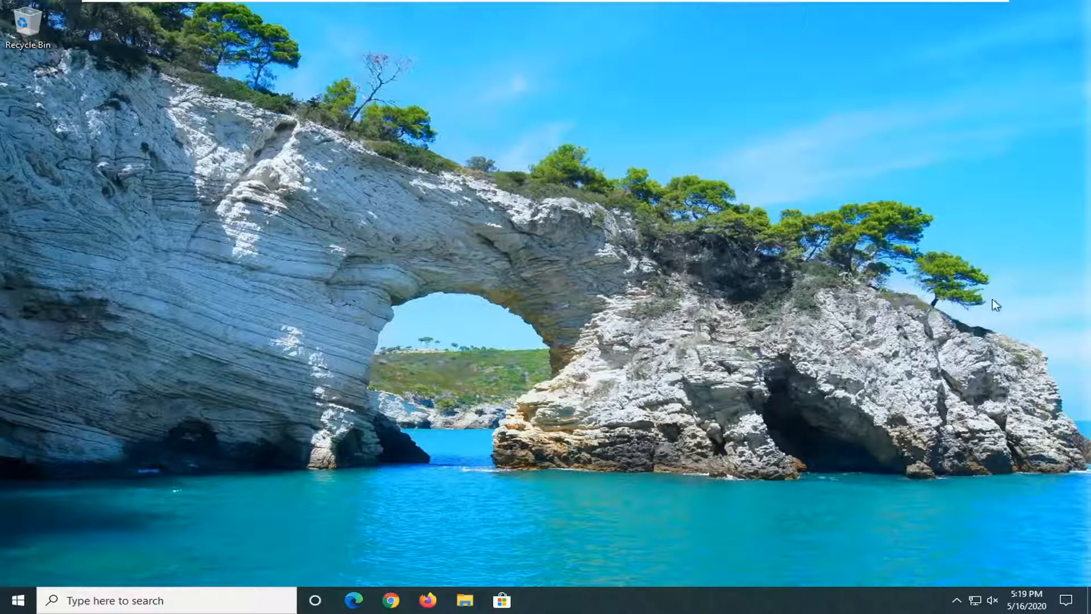
Search 'troubleshoot', open Troubleshoot settings, and scroll to the Playing Audio troubleshooter.
left_click(14, 600)
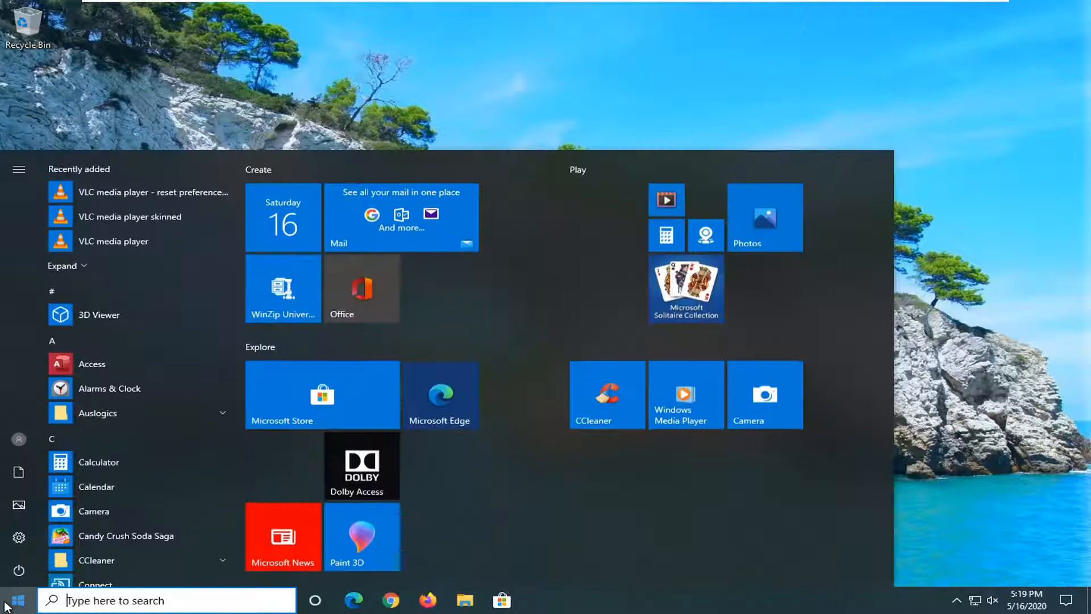
type("troubleshoot")
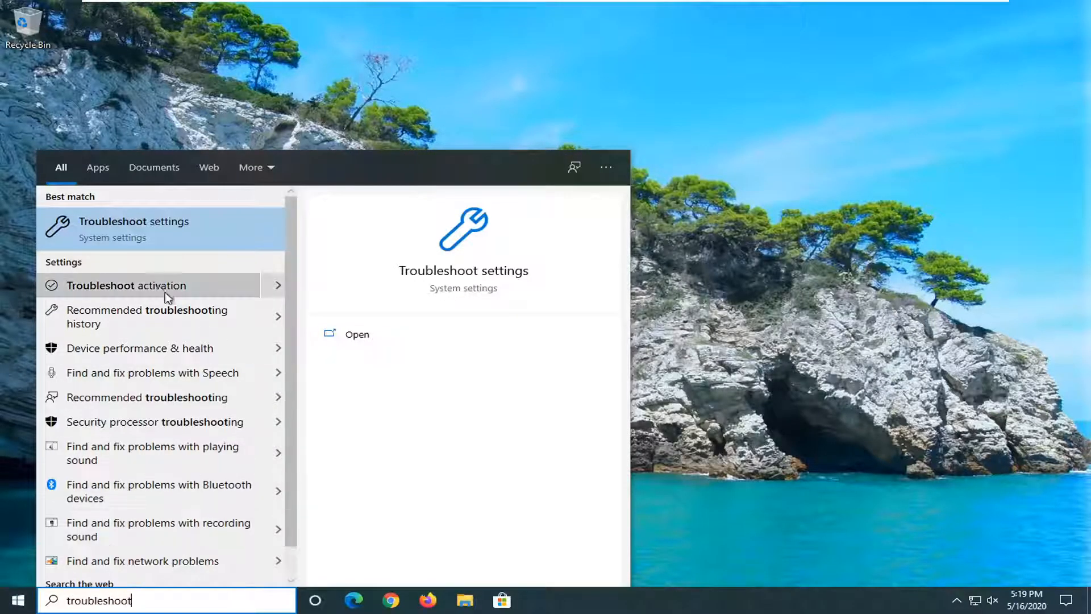
left_click(357, 334)
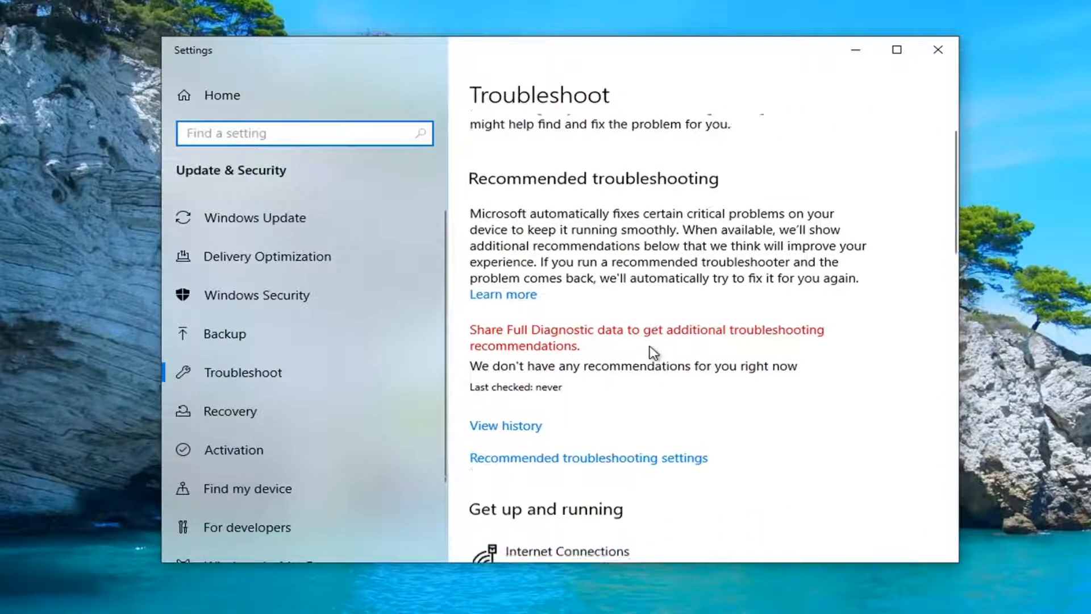
scroll("down", 3)
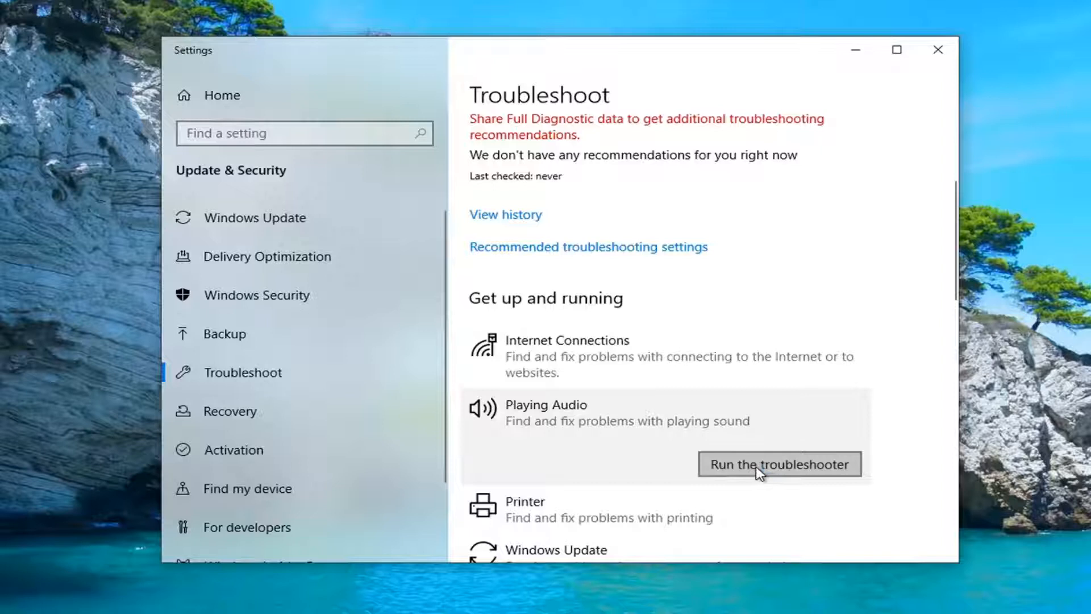
Run the Playing Audio troubleshooter and disable all speaker enhancements when prompted.
left_click(779, 464)
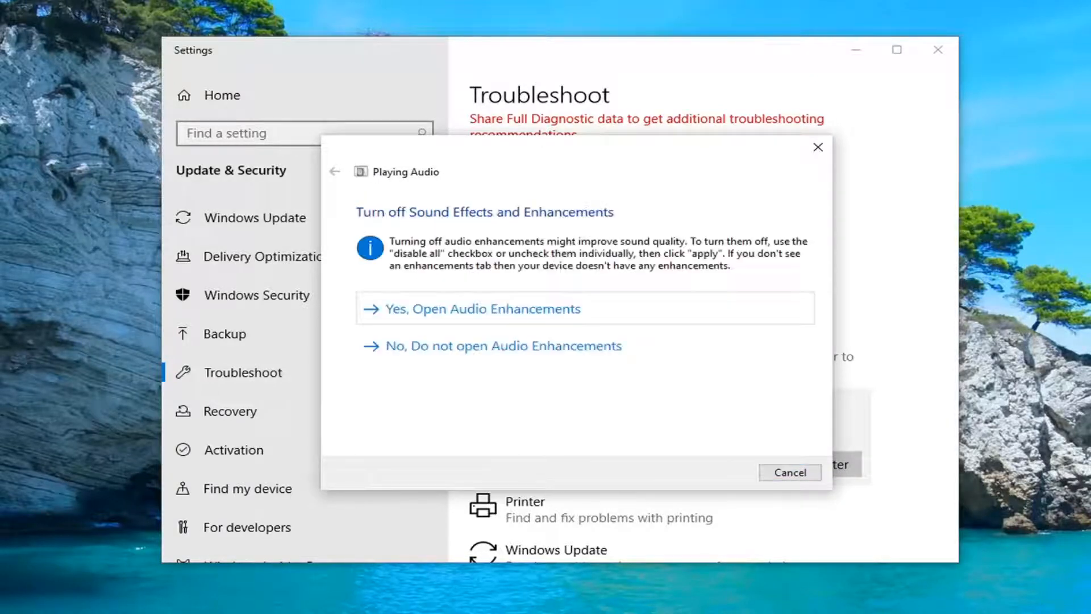
mouse_move(609, 206)
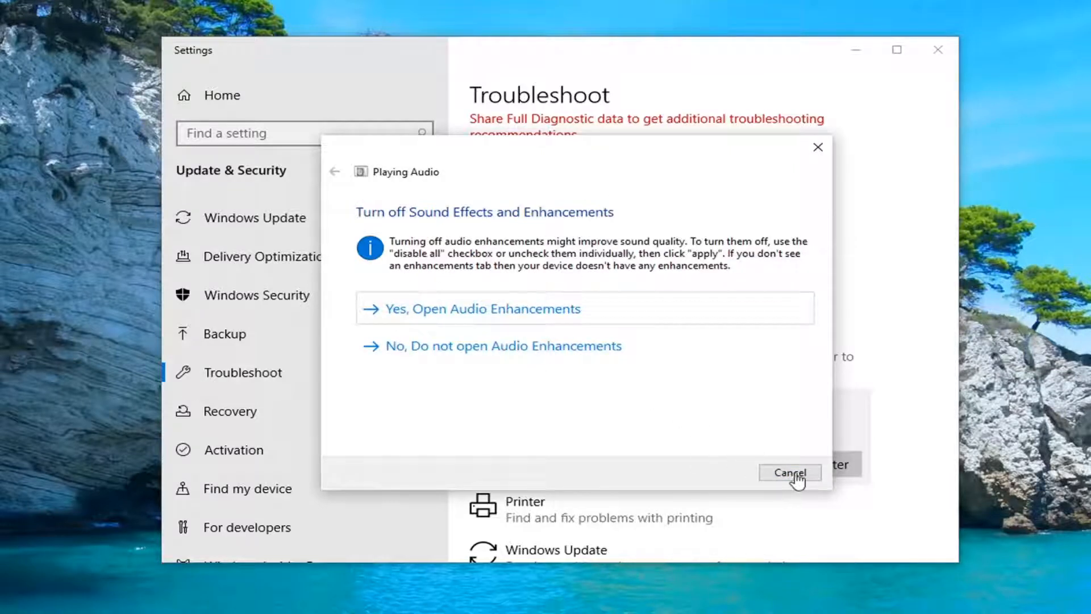
mouse_move(523, 348)
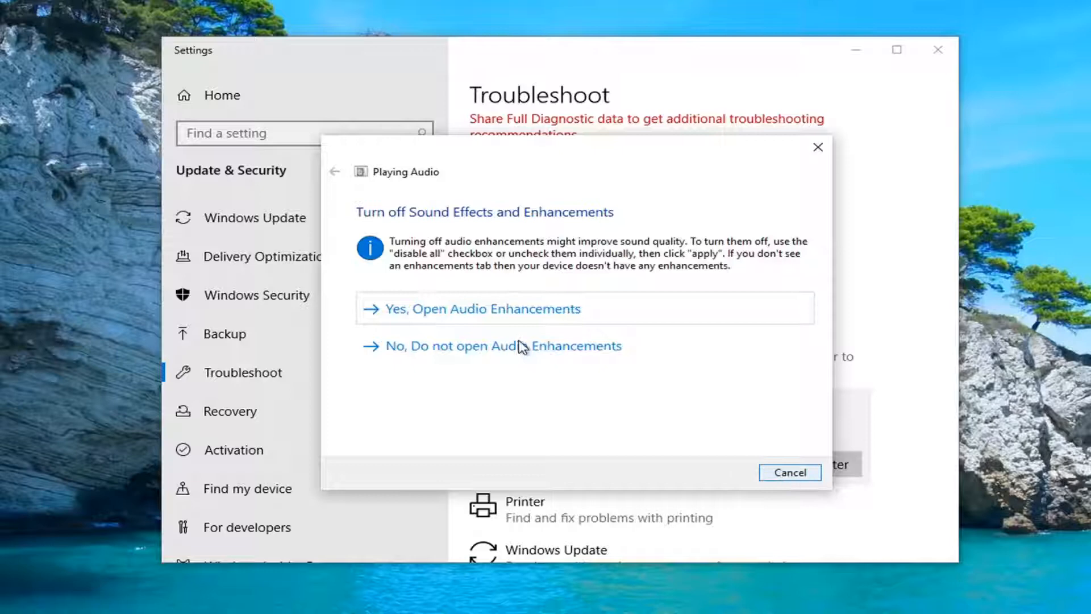
left_click(480, 308)
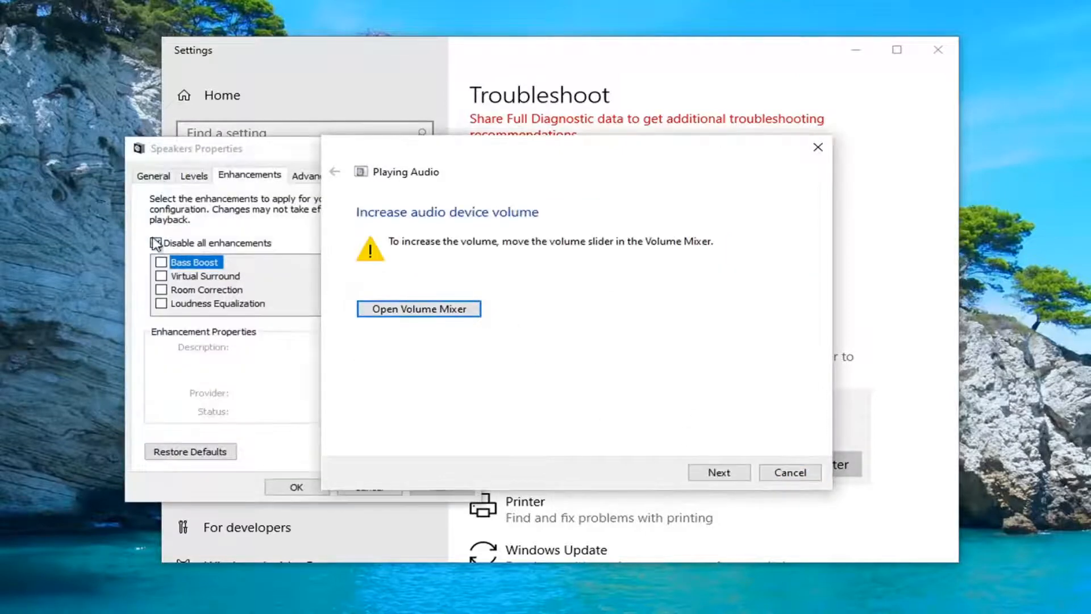
left_click(157, 242)
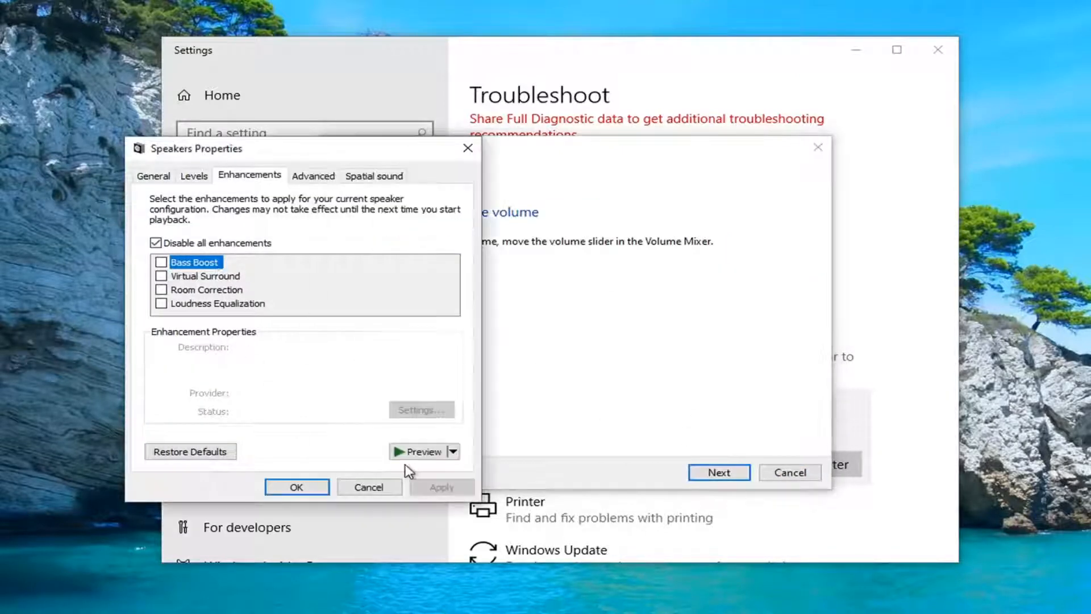
left_click(719, 472)
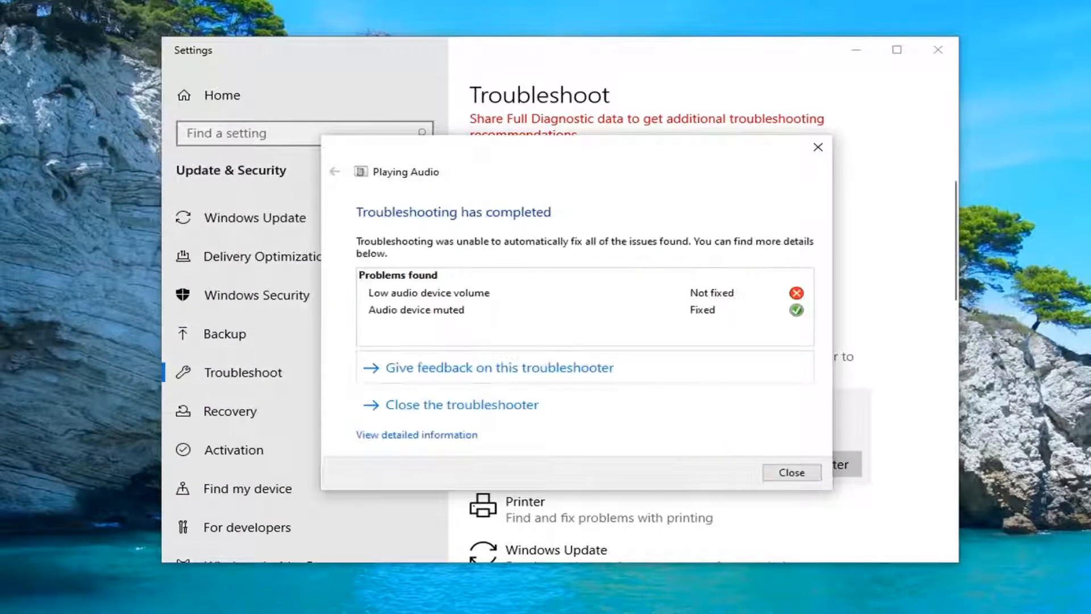
Close the finished troubleshooter and hide the Settings window to the desktop.
left_click(792, 472)
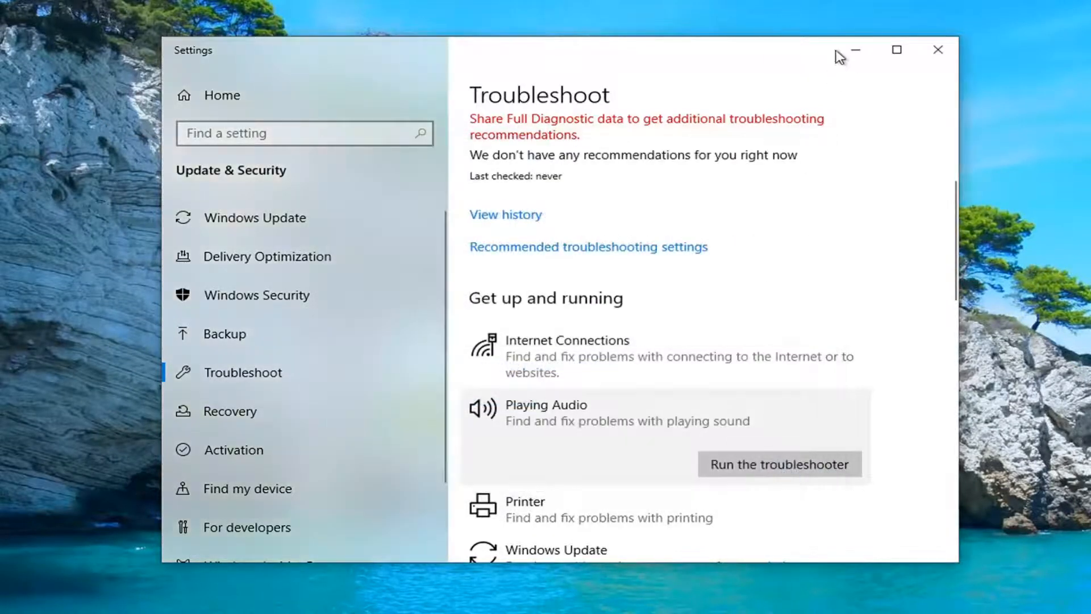
left_click(937, 49)
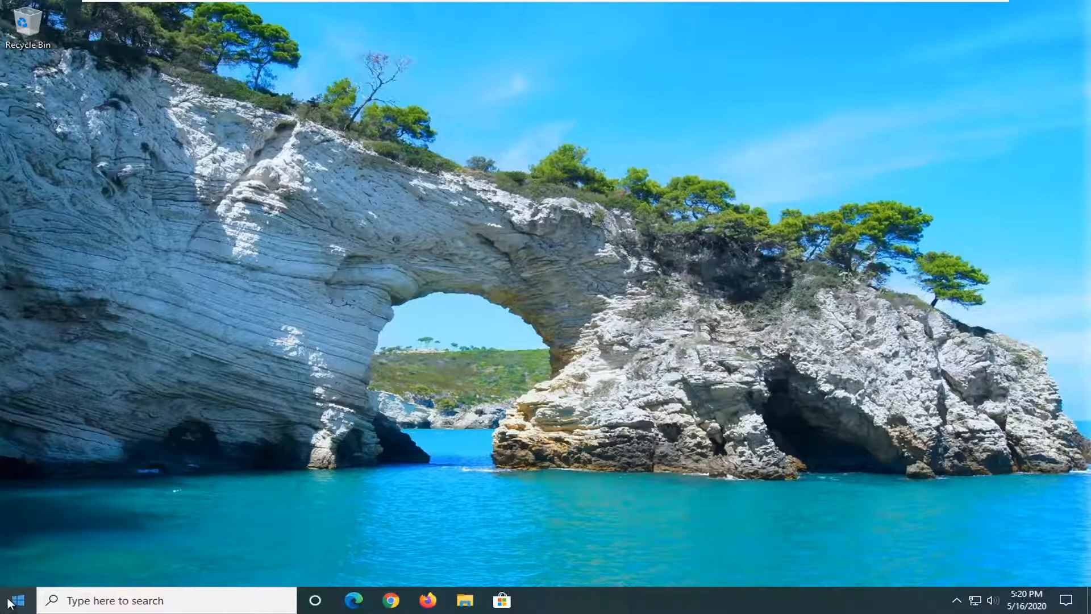
Open Windows Settings from Start, go to Privacy, and scroll to the app permissions list.
left_click(9, 600)
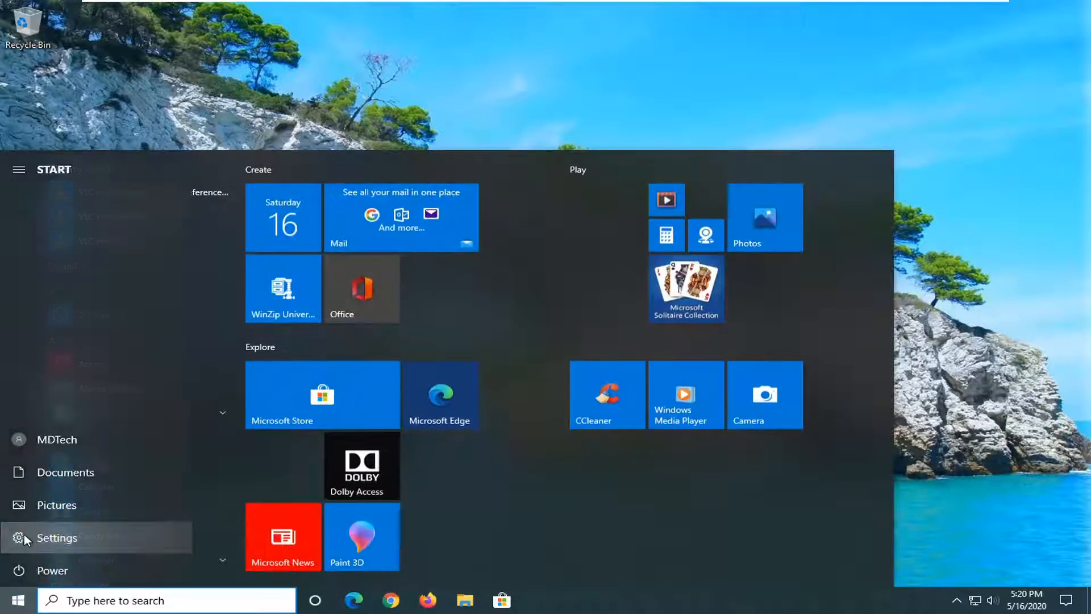
left_click(57, 537)
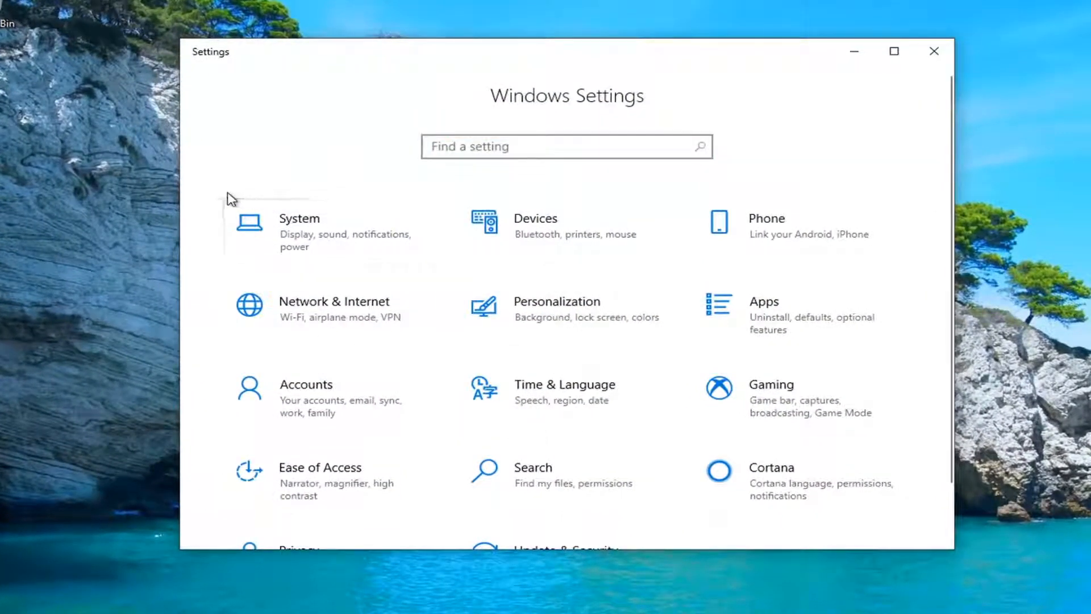
scroll("down", 3)
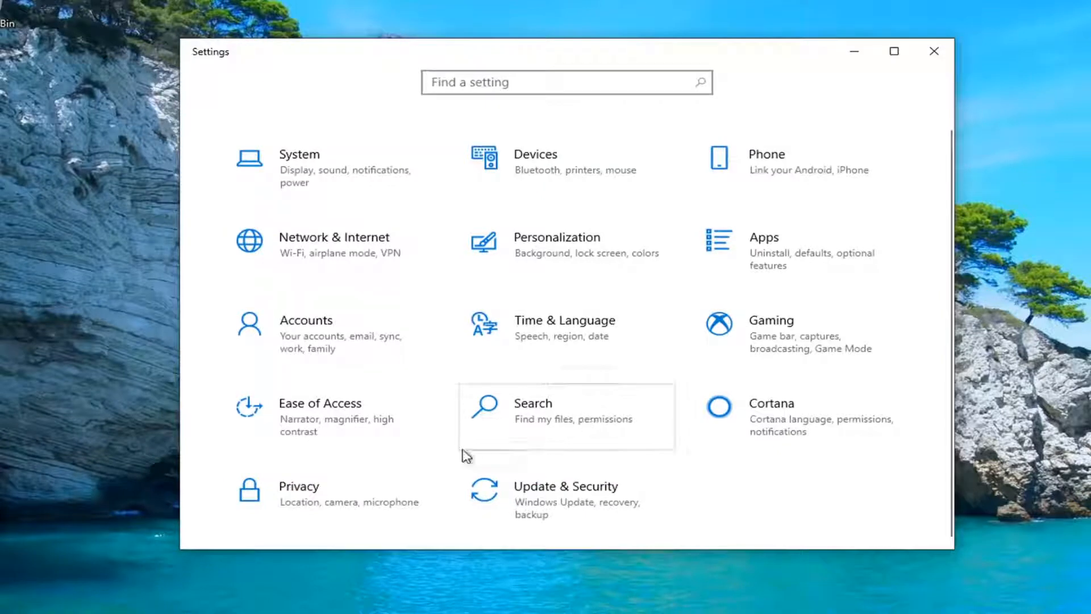
left_click(300, 494)
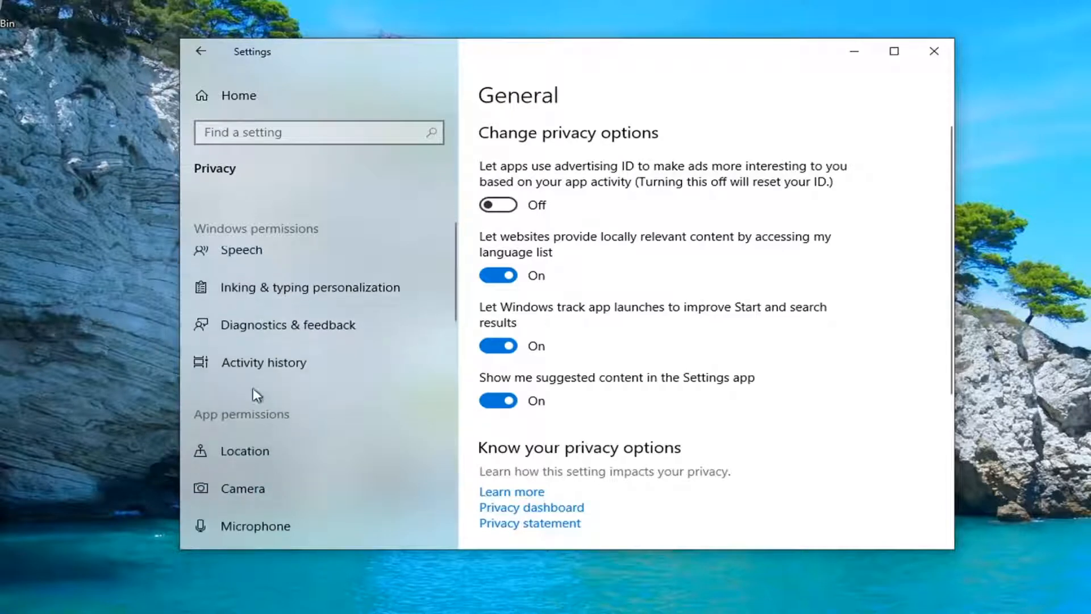
scroll("down", 3)
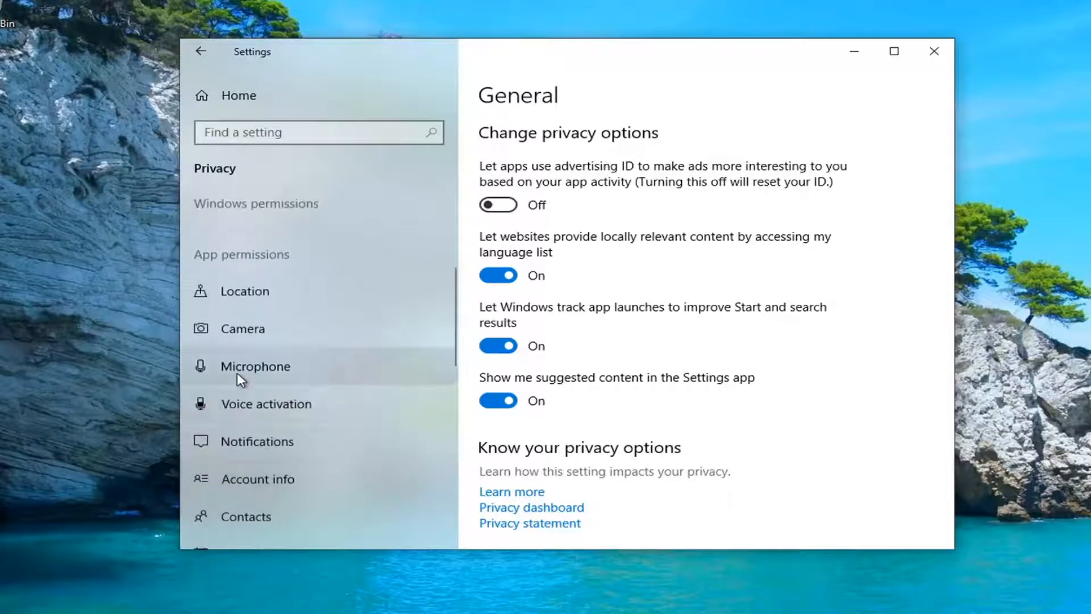
Check the Microphone privacy page shows app microphone access On, then close Settings.
left_click(255, 365)
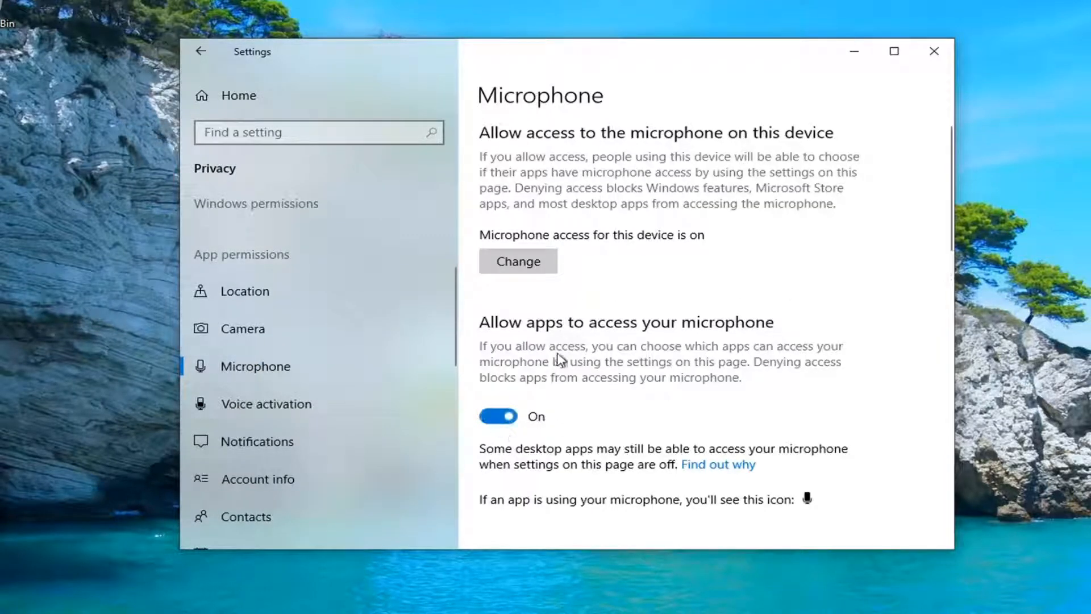
mouse_move(576, 383)
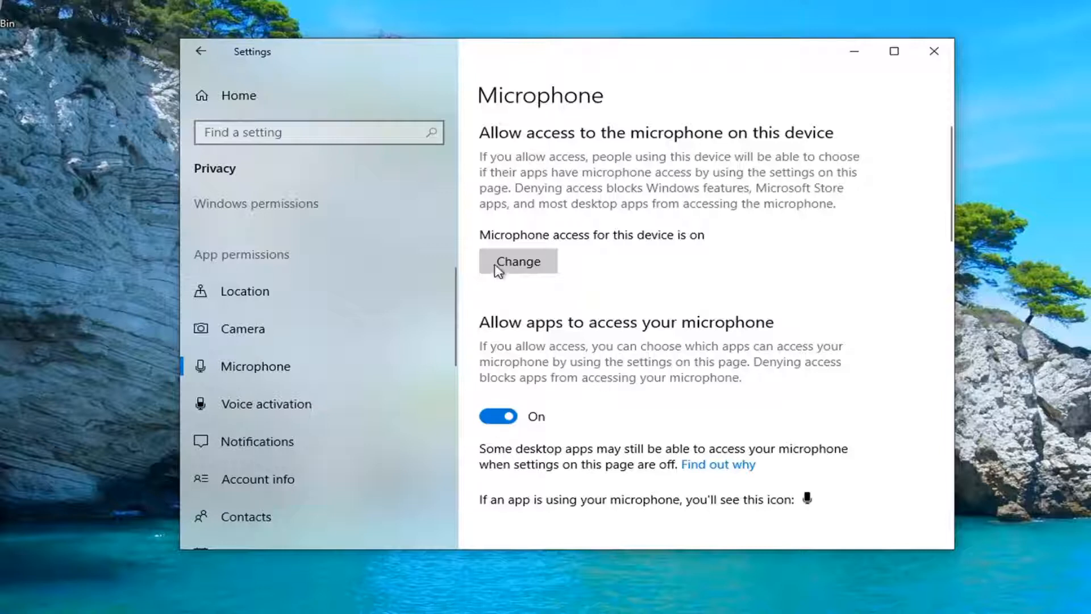
mouse_move(624, 331)
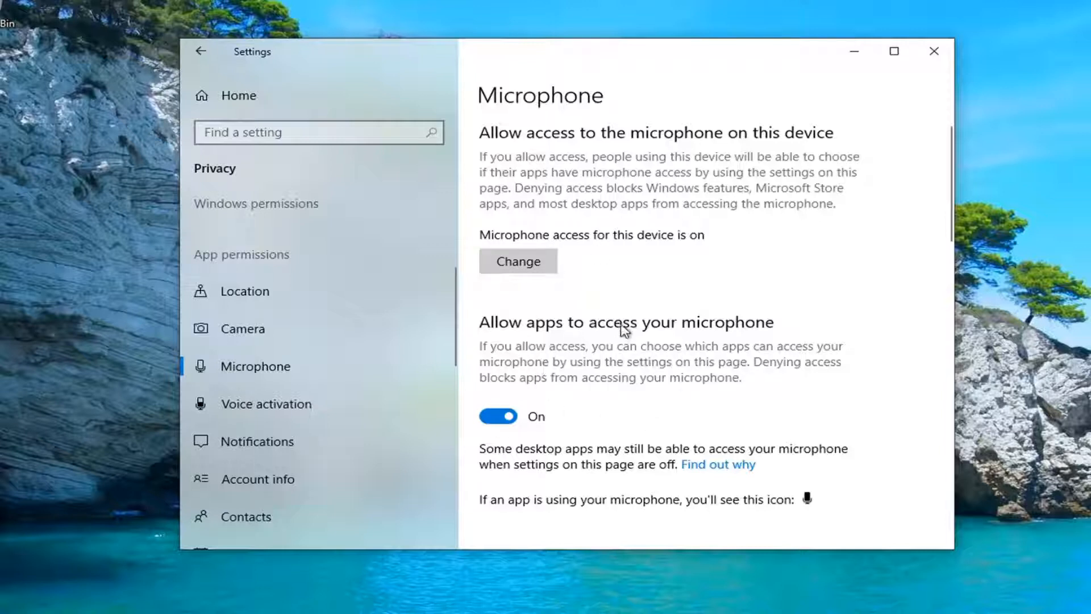
mouse_move(597, 369)
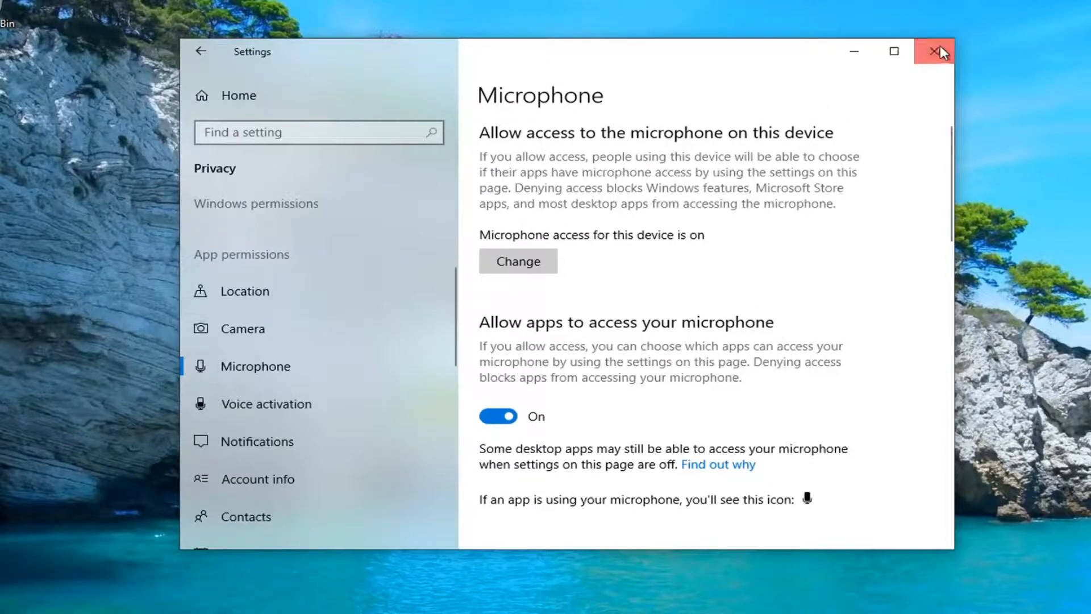
left_click(936, 51)
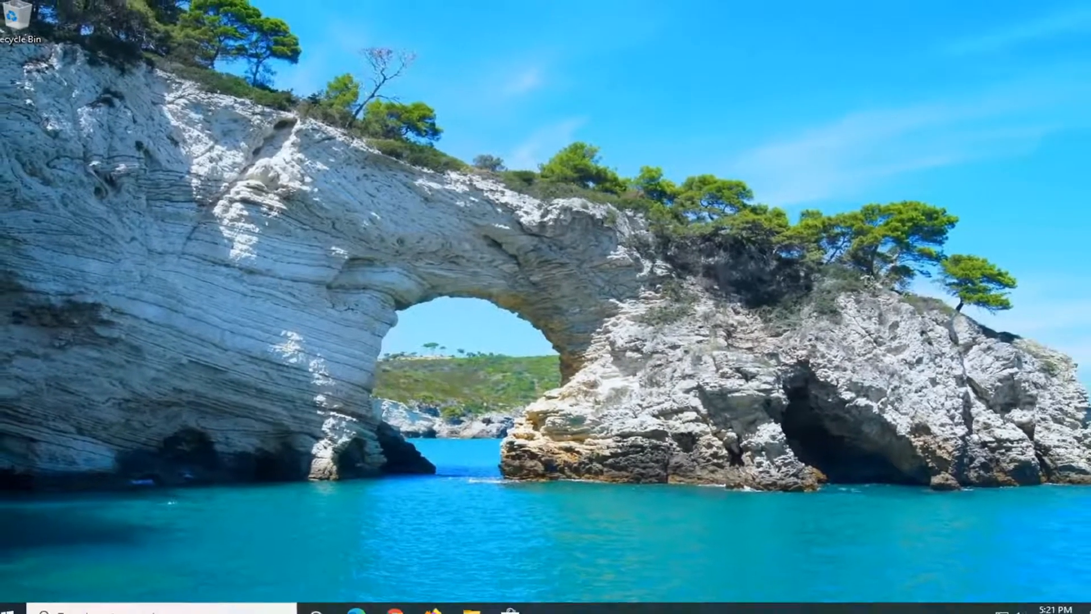